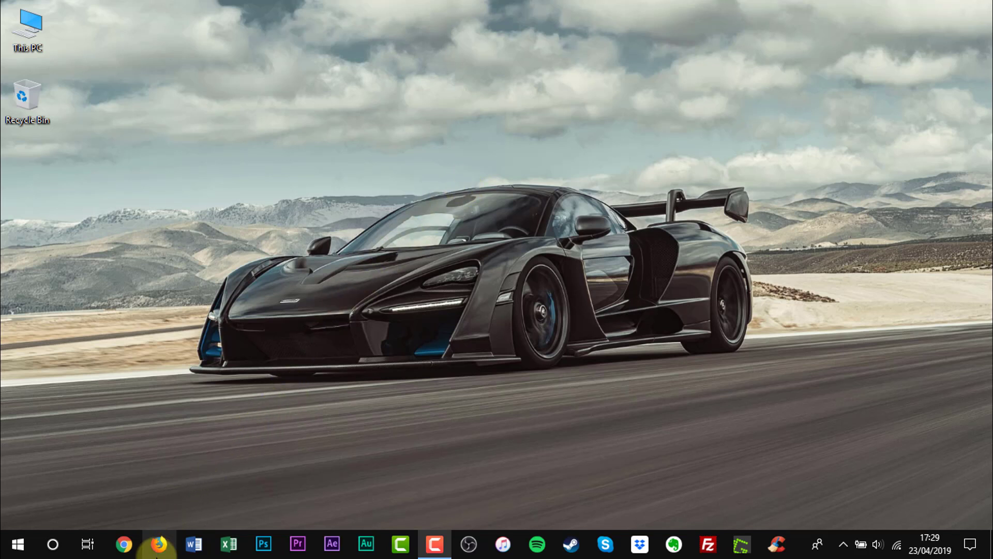
Launch Firefox from the Windows taskbar.
click(158, 544)
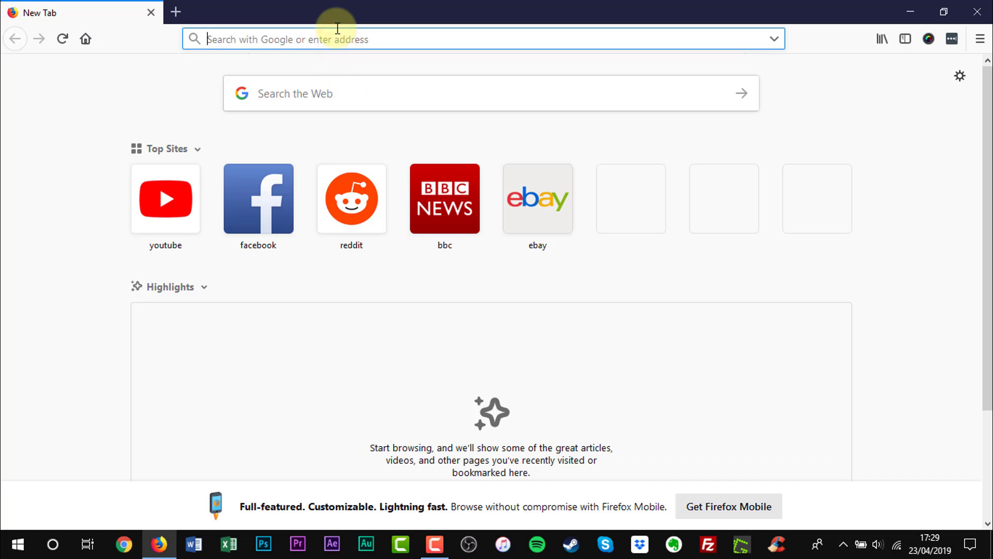
Navigate to brave.com by entering 'brave' in the address bar.
text(br)
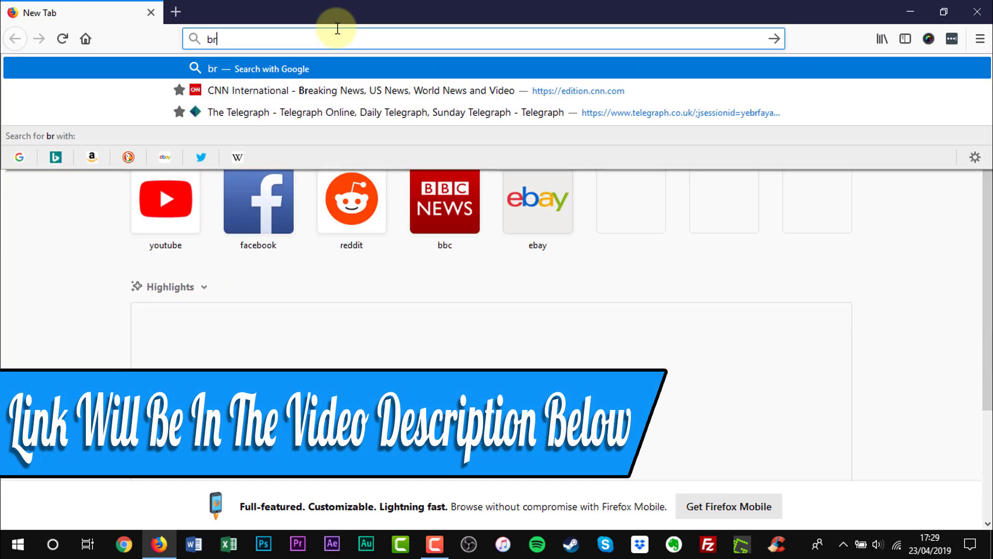
text(ave.com)
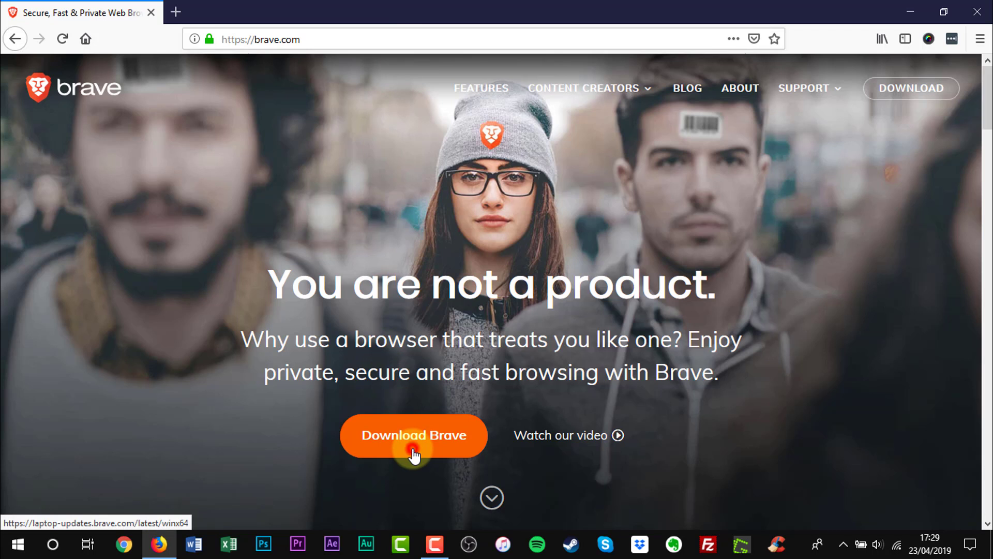
Download BraveBrowserSetup.exe with Save File and check its progress in the downloads panel.
click(414, 435)
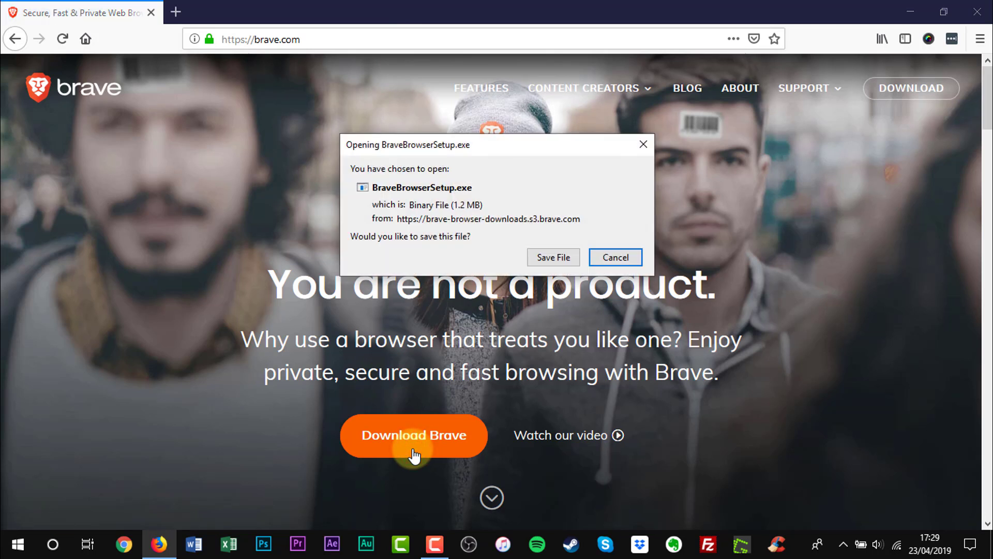
mouse_move(573, 269)
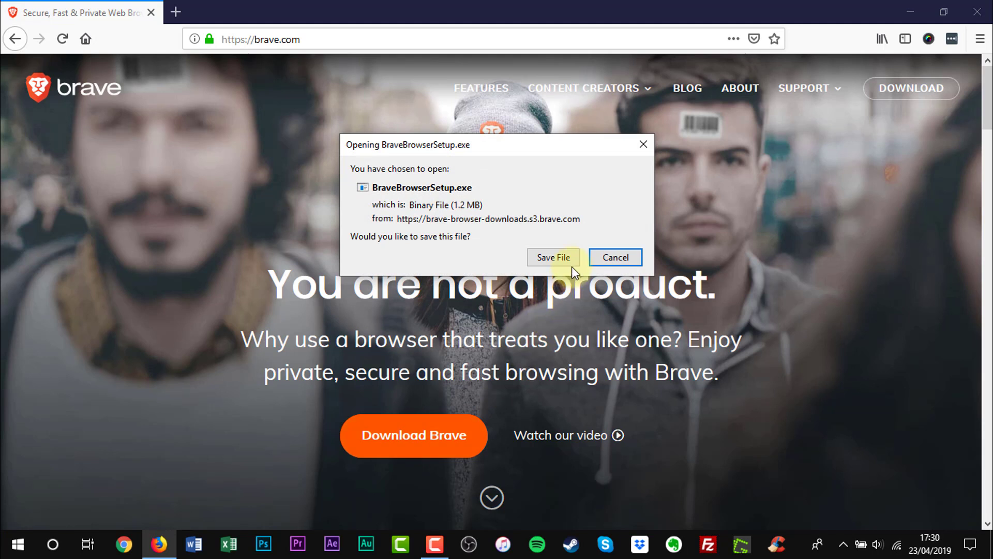
click(553, 258)
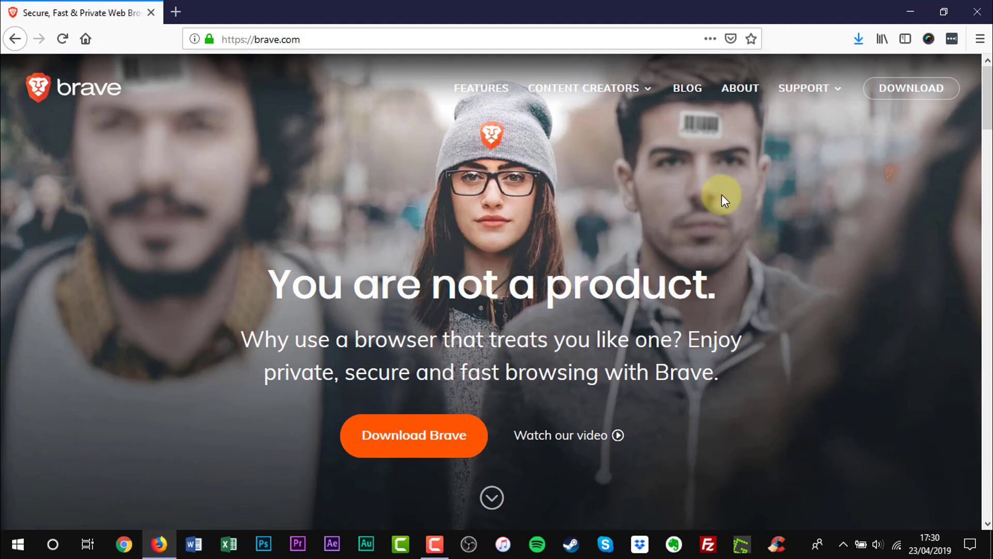
mouse_move(858, 39)
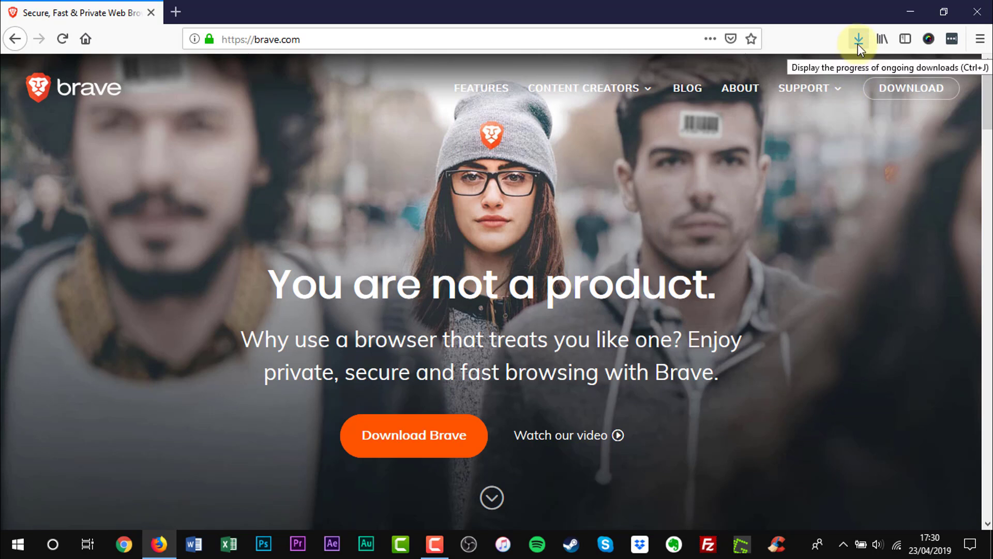
click(859, 38)
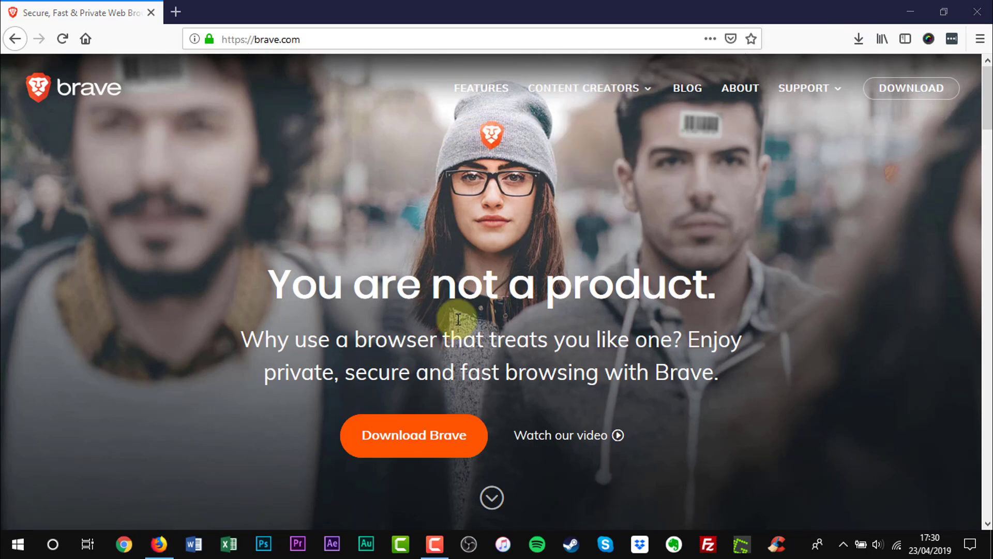
Run BraveBrowserSetup.exe to completion and close the finished installer.
click(413, 436)
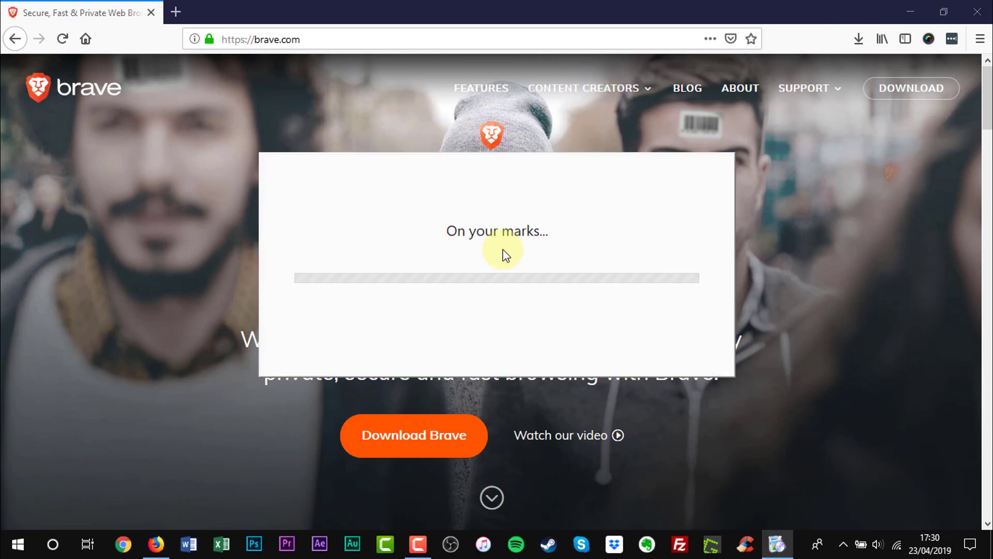
mouse_move(771, 230)
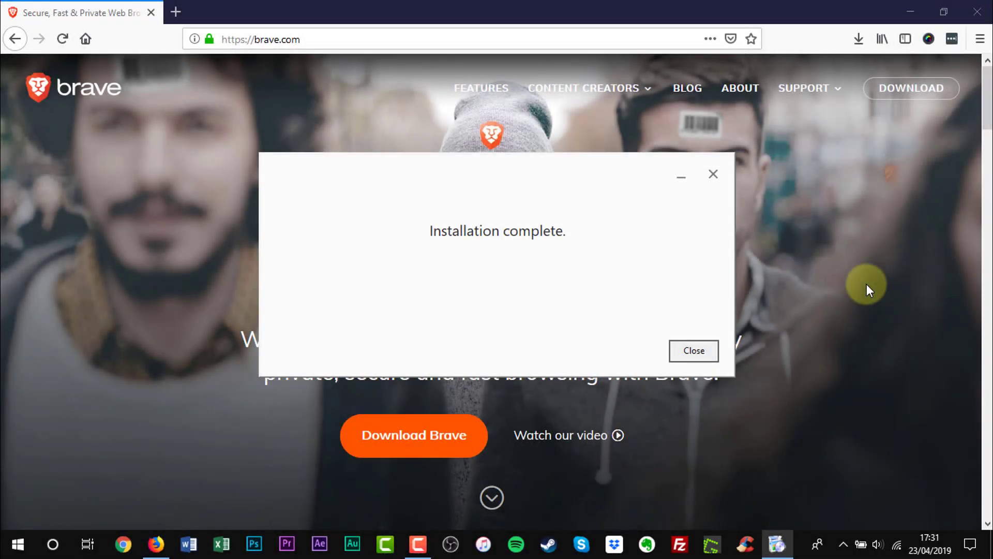
click(692, 351)
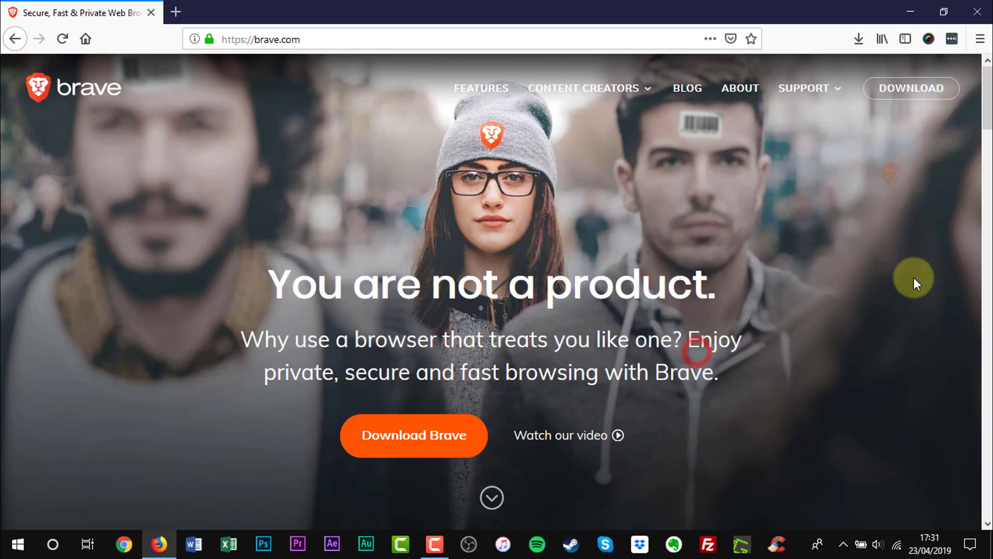
mouse_move(922, 157)
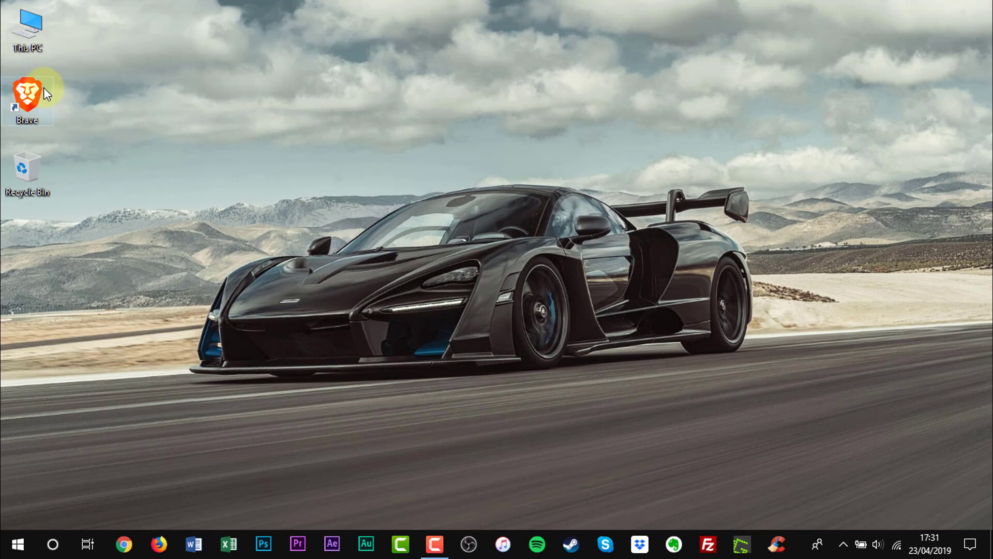
Launch Brave from its desktop shortcut.
double_click(27, 98)
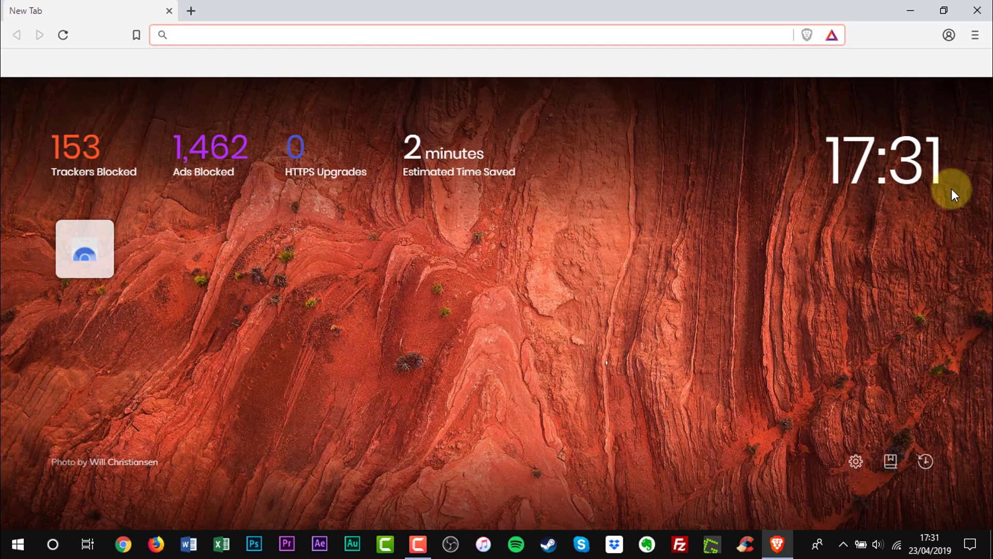
mouse_move(684, 287)
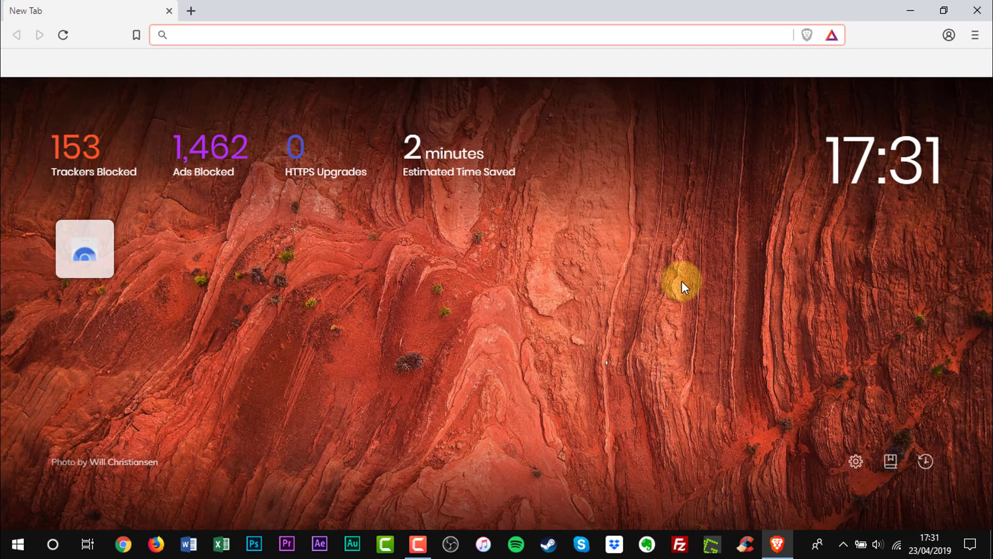
Focus Brave's address bar on the new tab page showing 153 trackers and 1,462 ads blocked.
click(444, 35)
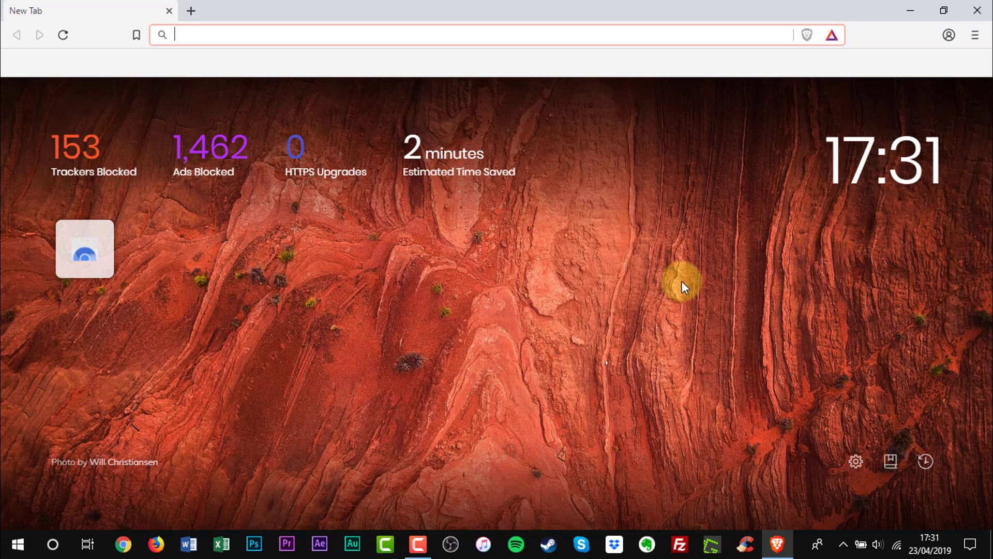